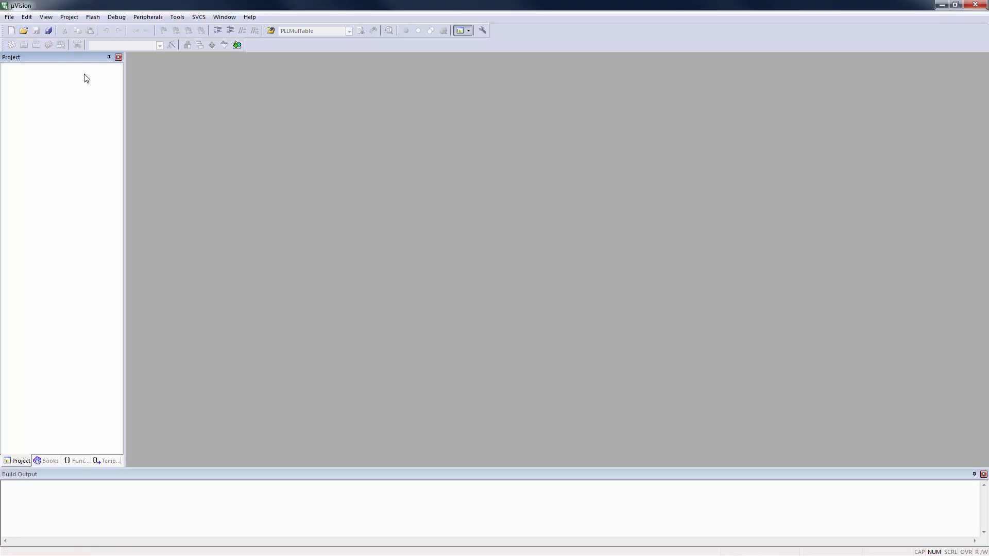
Step: Bring up the File menu commands that include License Management
{"action": "left_click", "coordinate": [9, 18]}
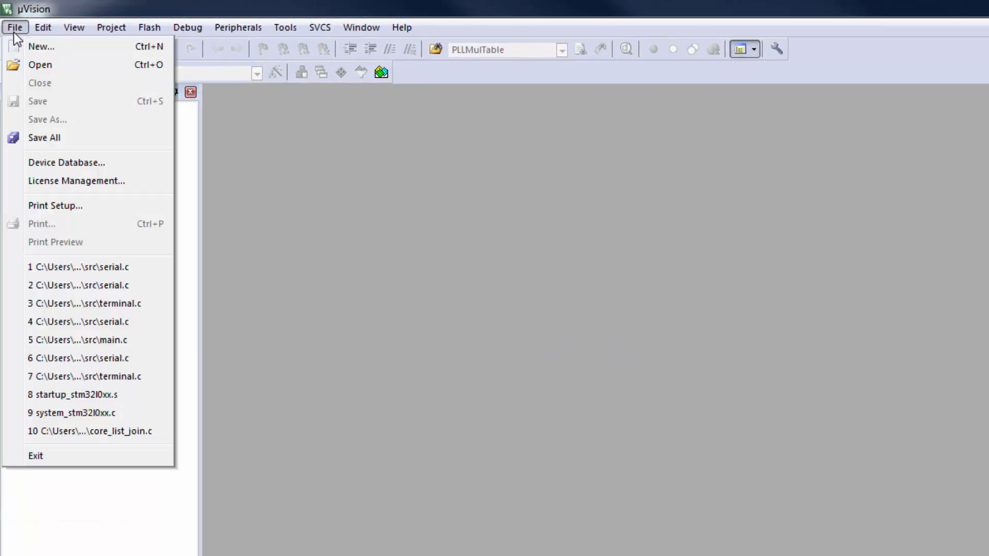
{"action": "mouse_move", "coordinate": [75, 181]}
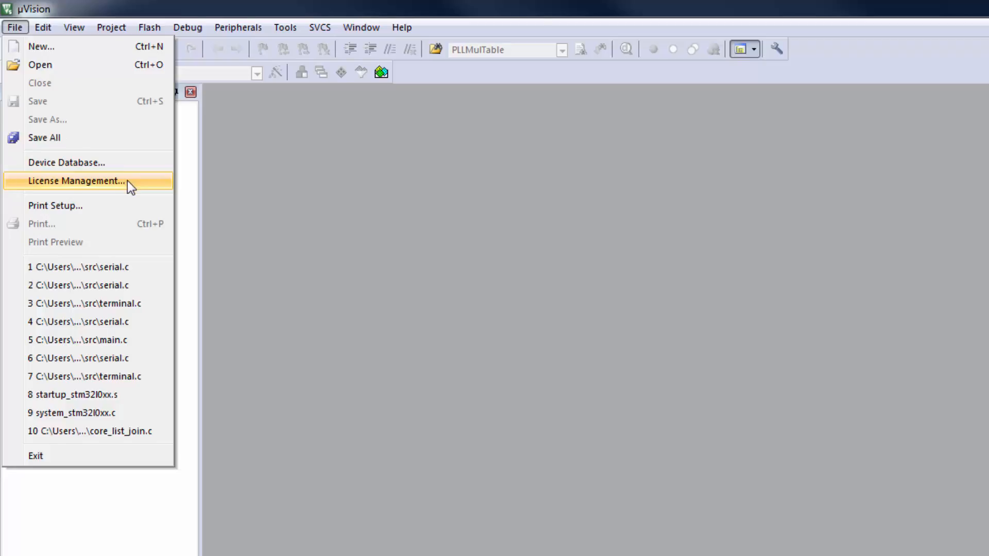
Step: Open License Management, showing only the MDK-Lite evaluation version installed
{"action": "left_click", "coordinate": [76, 181]}
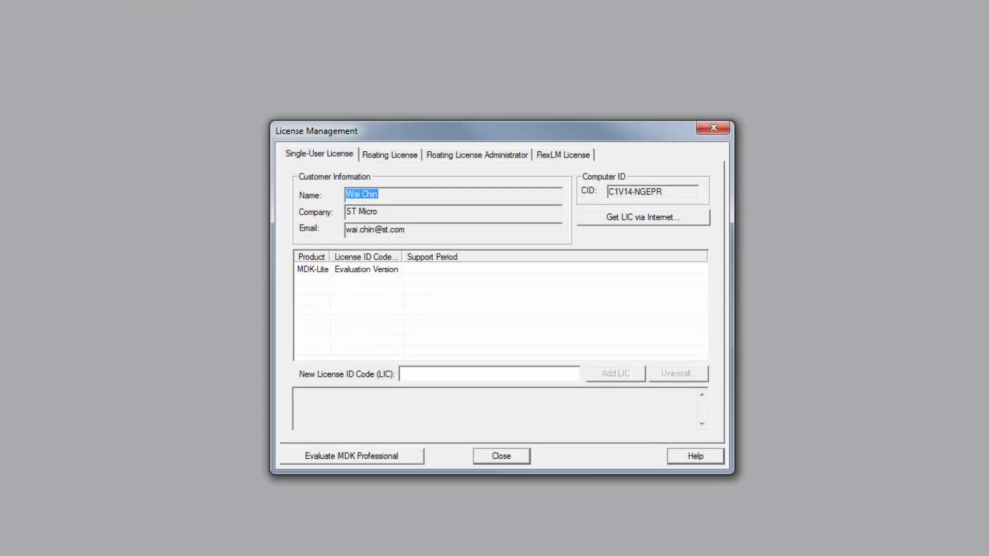
{"action": "mouse_move", "coordinate": [116, 180]}
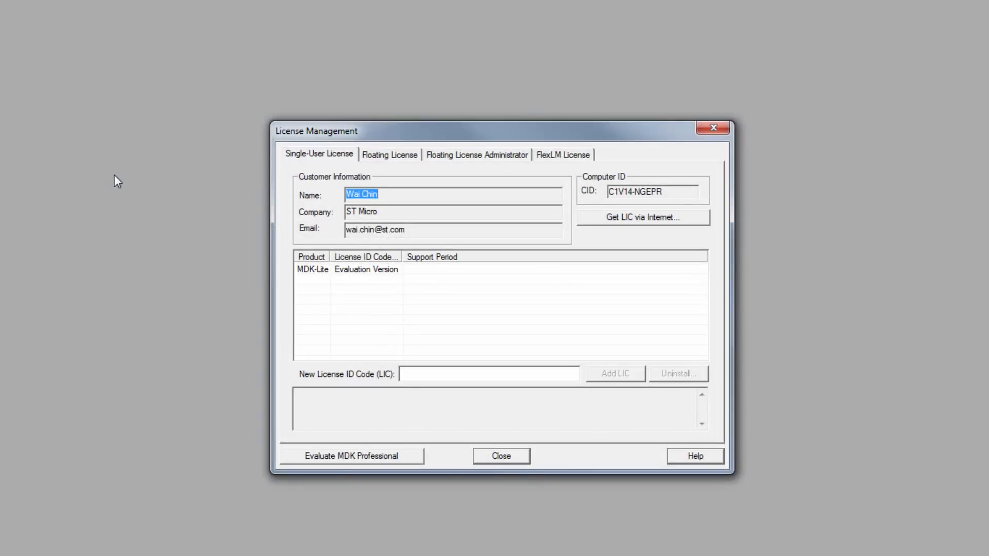
{"action": "left_click", "coordinate": [319, 154]}
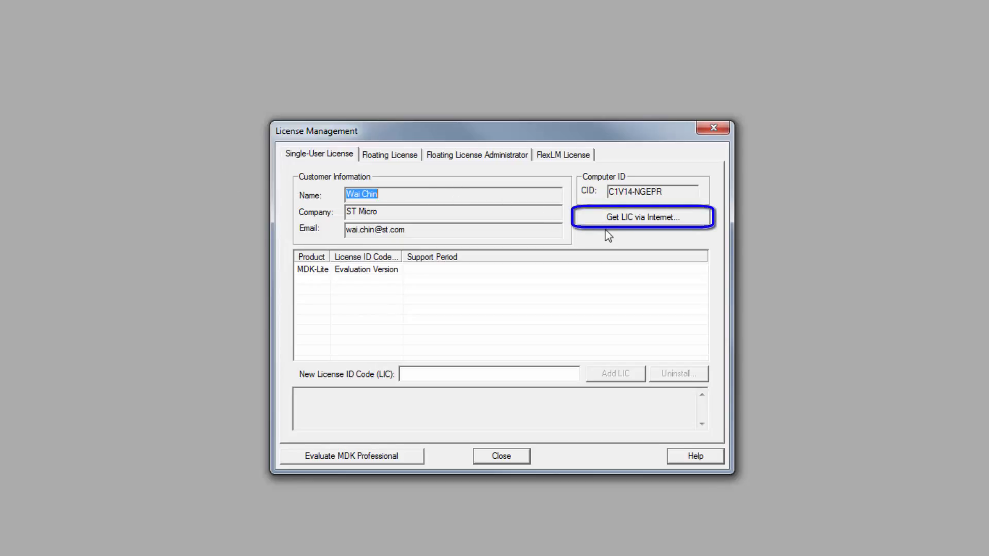
Step: Request a licence code via Internet so the Keil single-user registration page opens
{"action": "left_click", "coordinate": [642, 217]}
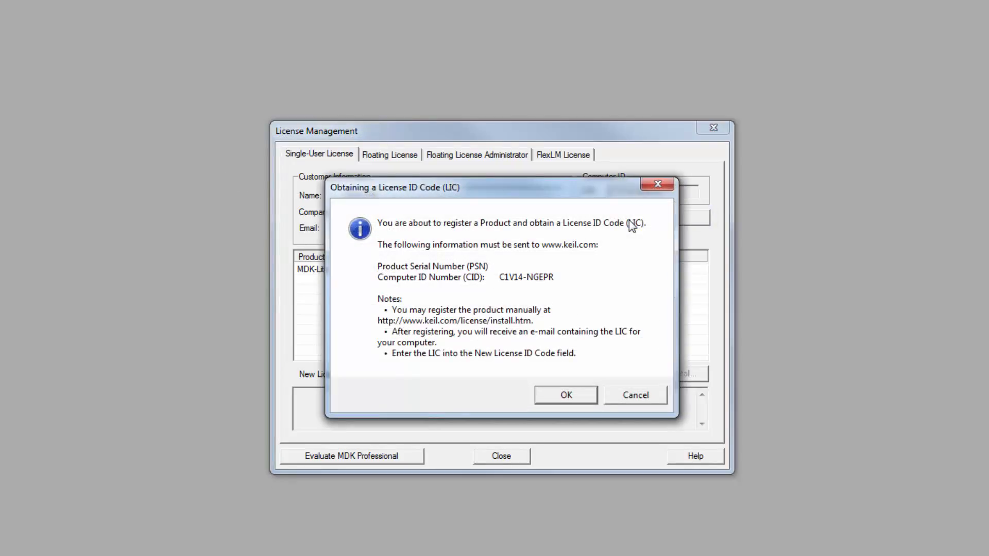
{"action": "mouse_move", "coordinate": [579, 371]}
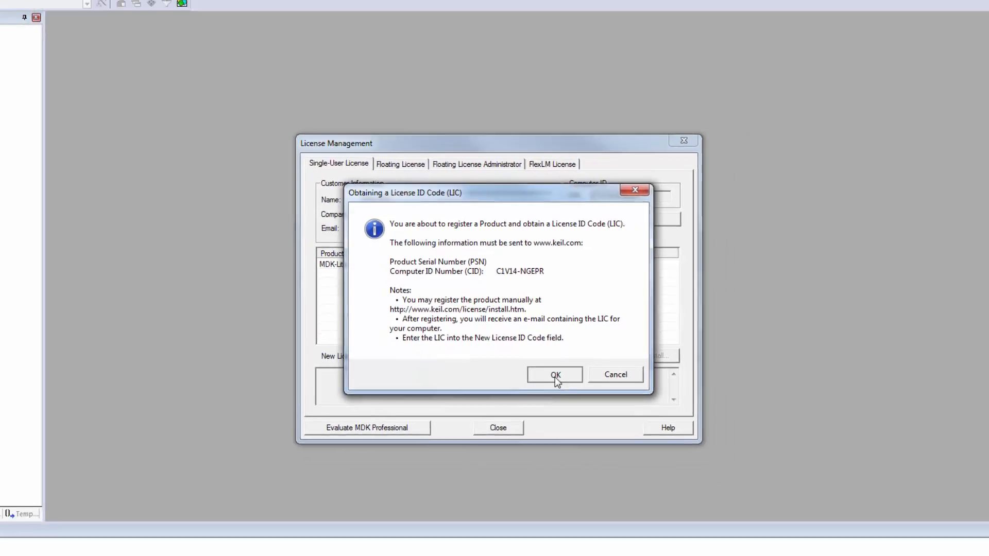
{"action": "left_click", "coordinate": [554, 375]}
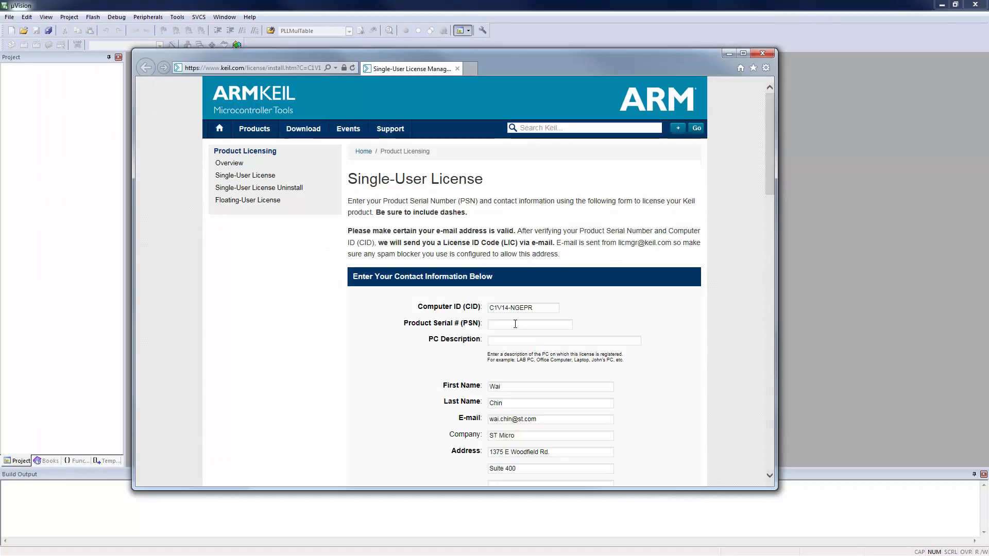
{"action": "left_click", "coordinate": [530, 323]}
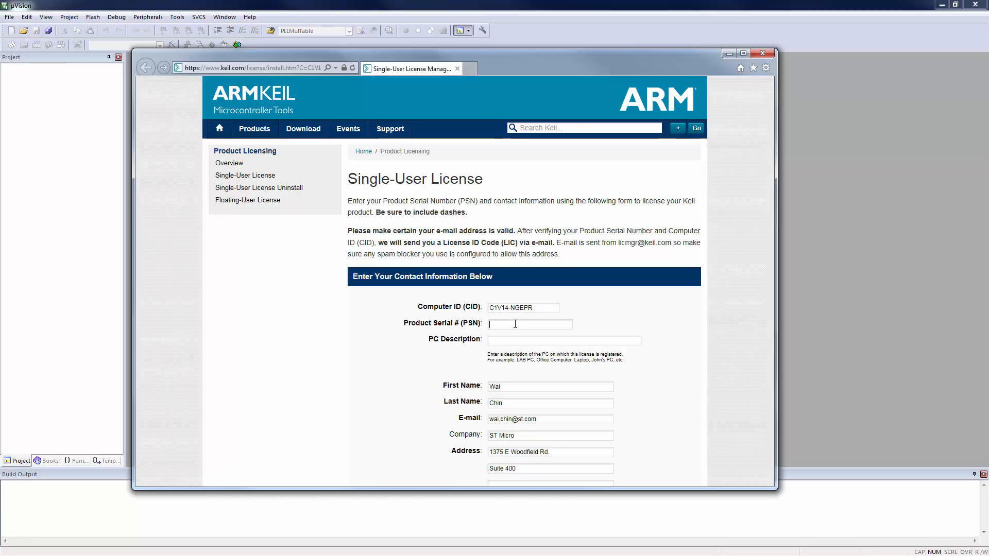
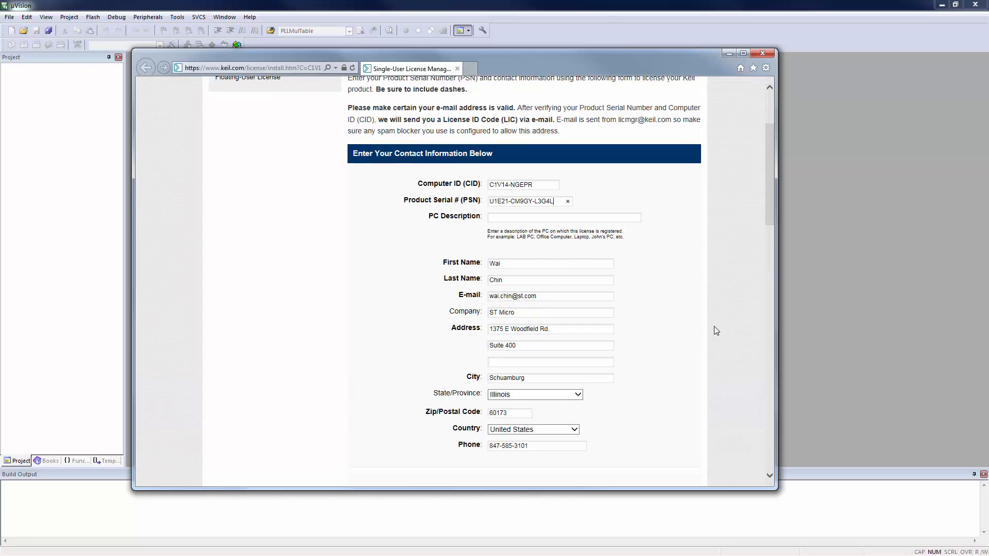
{"action": "type", "text": "Wai's computer"}
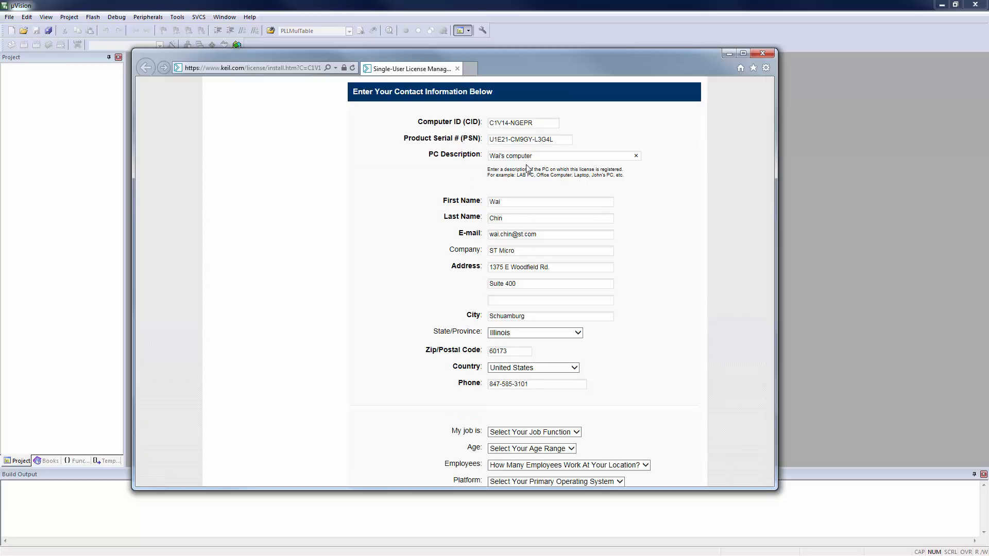
Step: Submit the completed single-user licence registration form at the page bottom
{"action": "scroll", "scroll_direction": "down", "scroll_amount": 3}
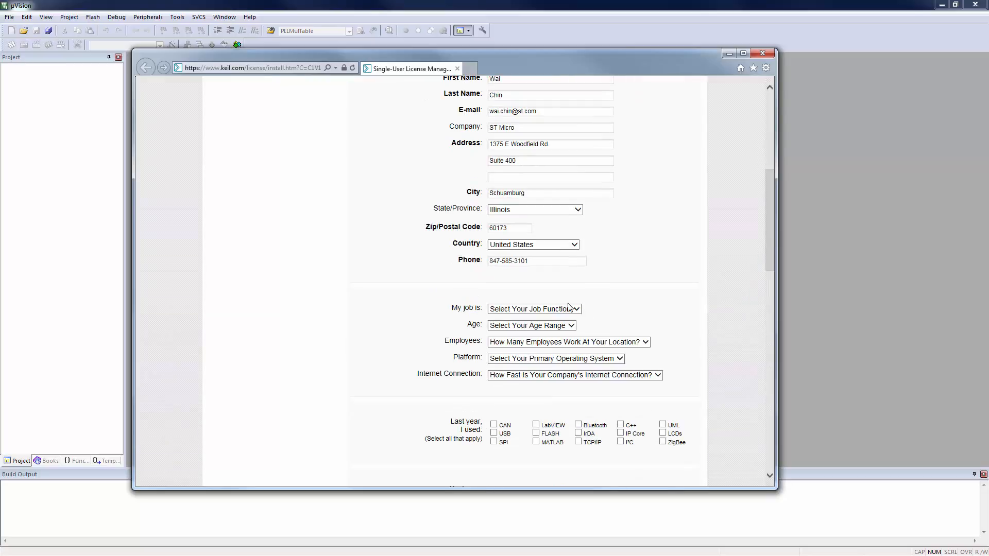
{"action": "scroll", "scroll_direction": "down", "scroll_amount": 3}
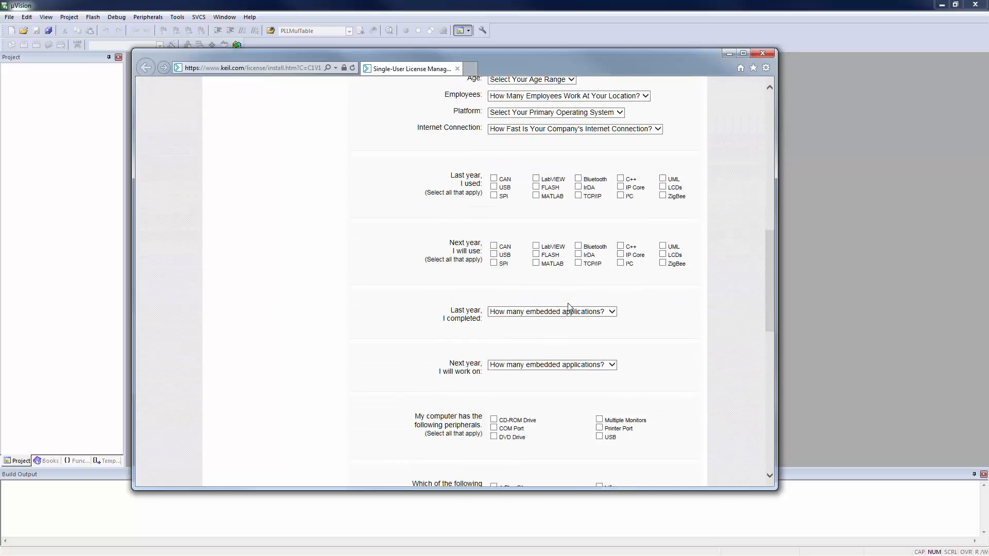
{"action": "scroll", "scroll_direction": "down", "scroll_amount": 3}
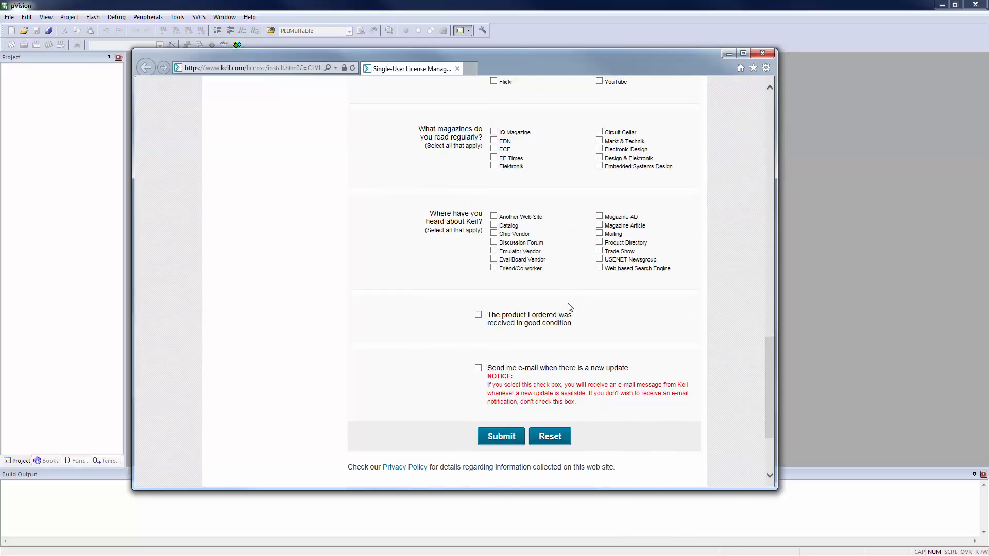
{"action": "mouse_move", "coordinate": [500, 436]}
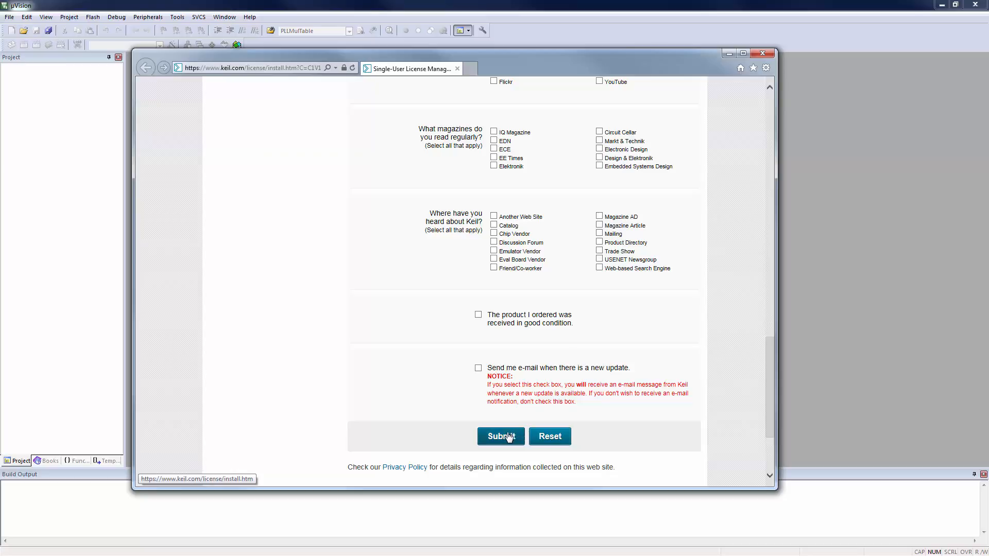
{"action": "left_click", "coordinate": [501, 436]}
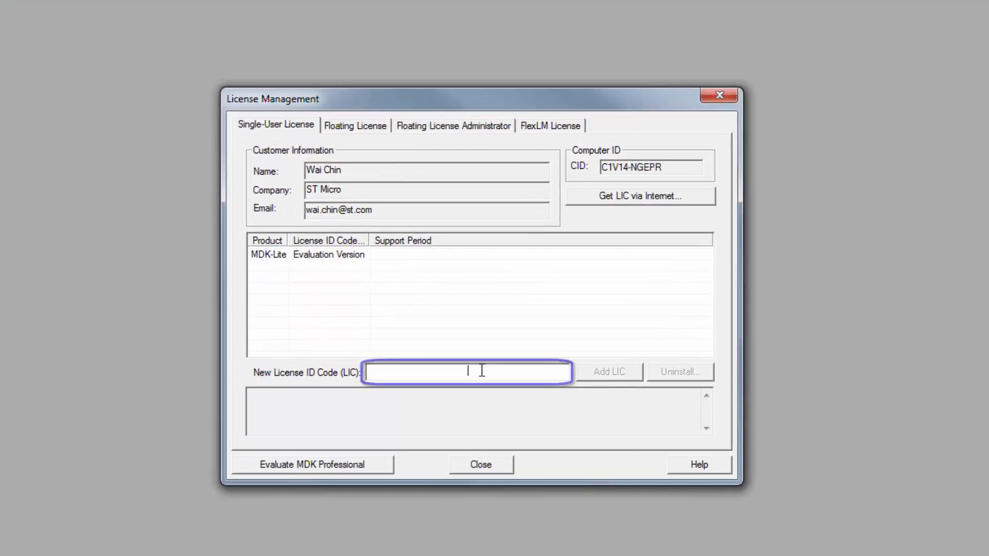
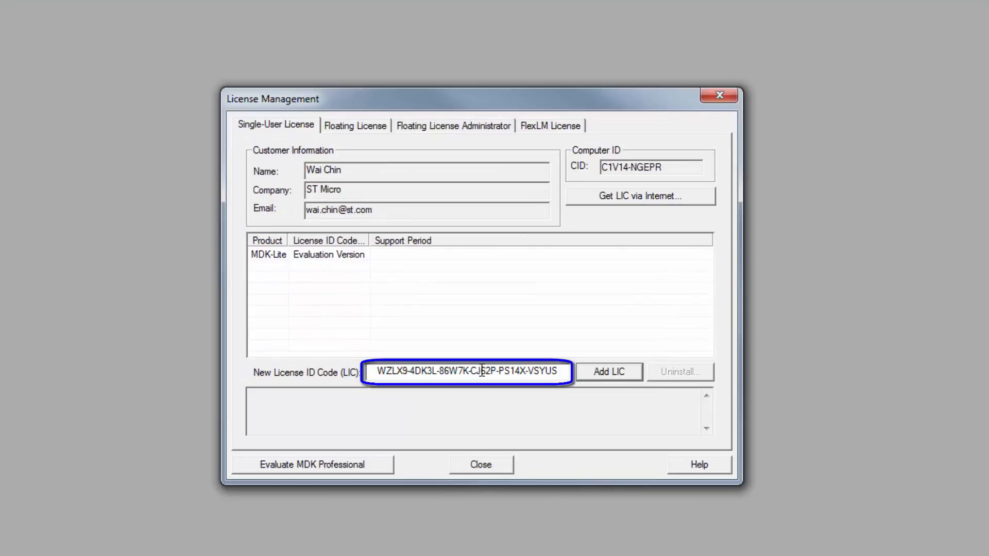
{"action": "left_click", "coordinate": [608, 372]}
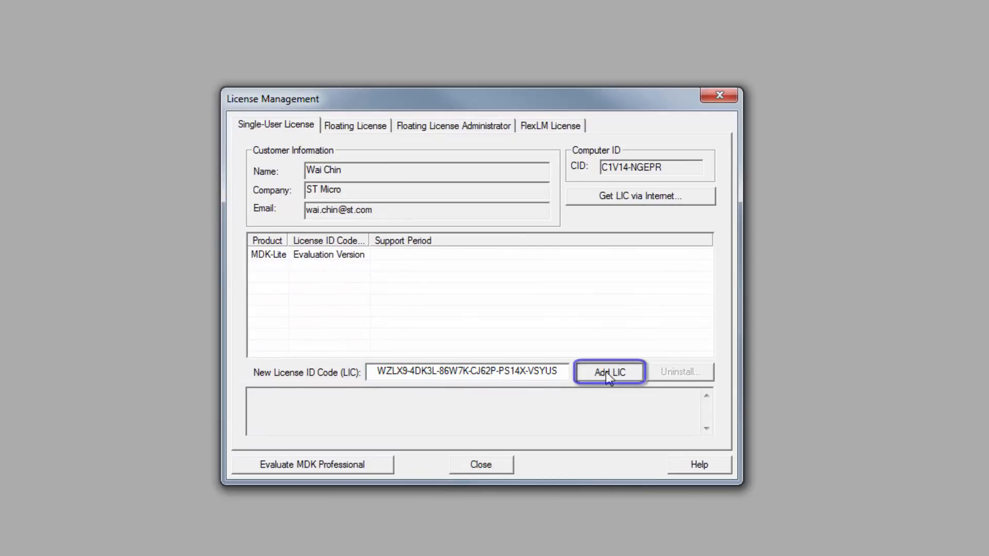
{"action": "left_click", "coordinate": [608, 372]}
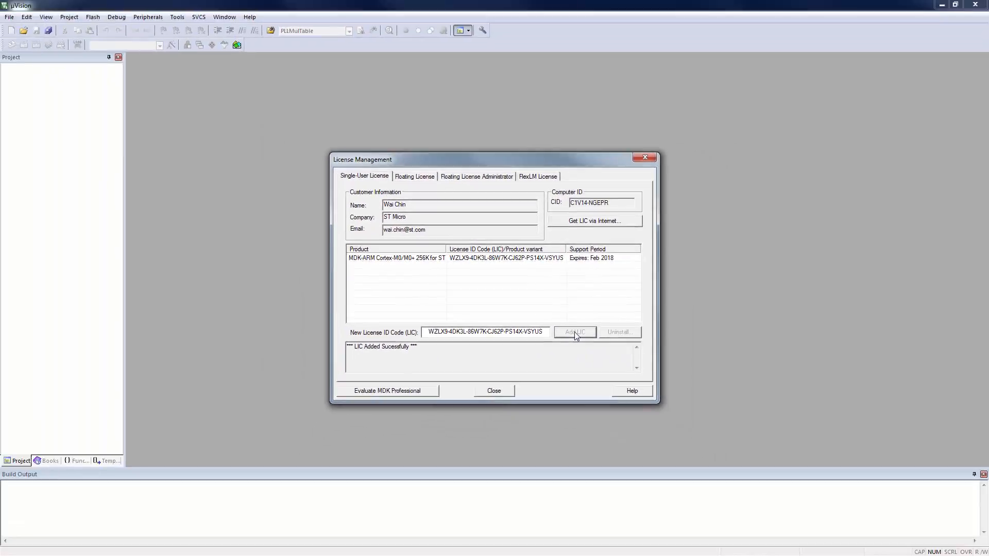